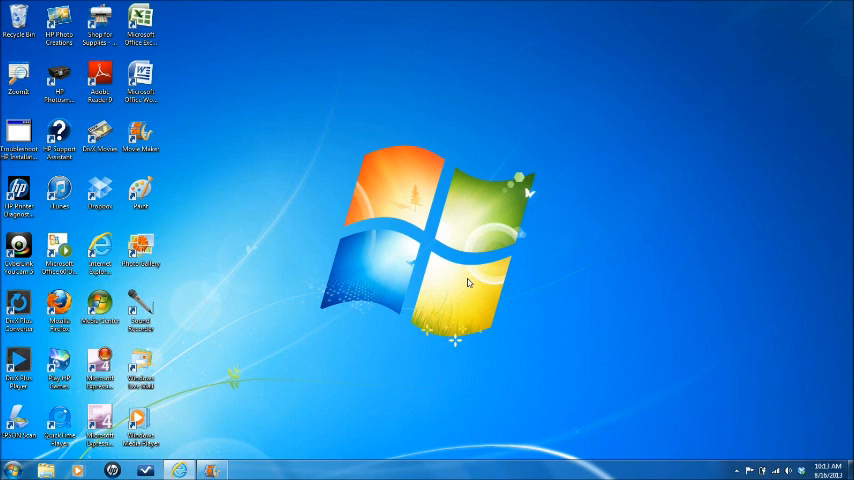
mouse_move(460, 276)
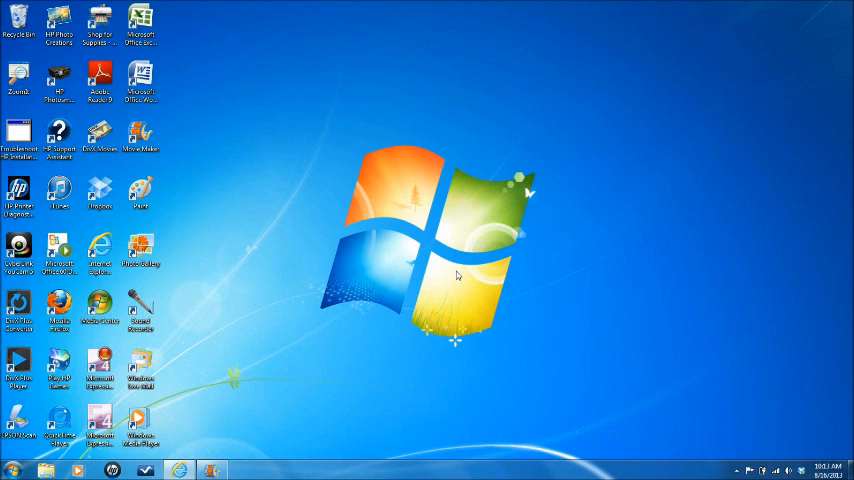
mouse_move(344, 326)
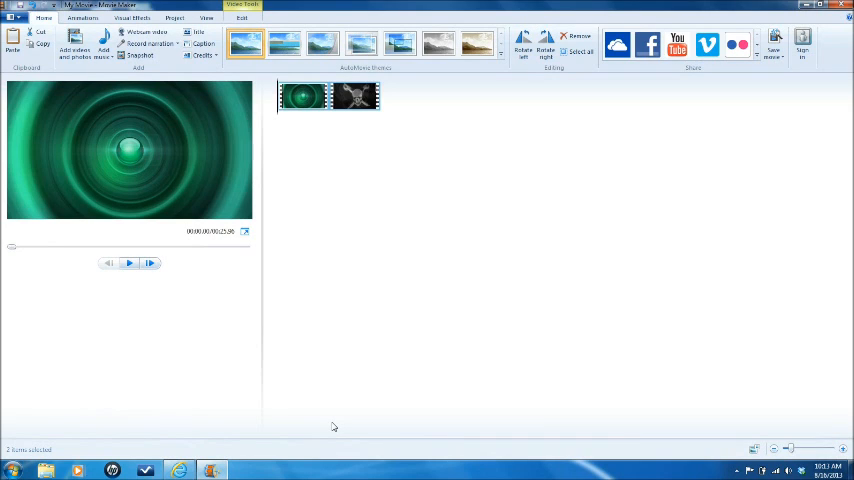
mouse_move(332, 424)
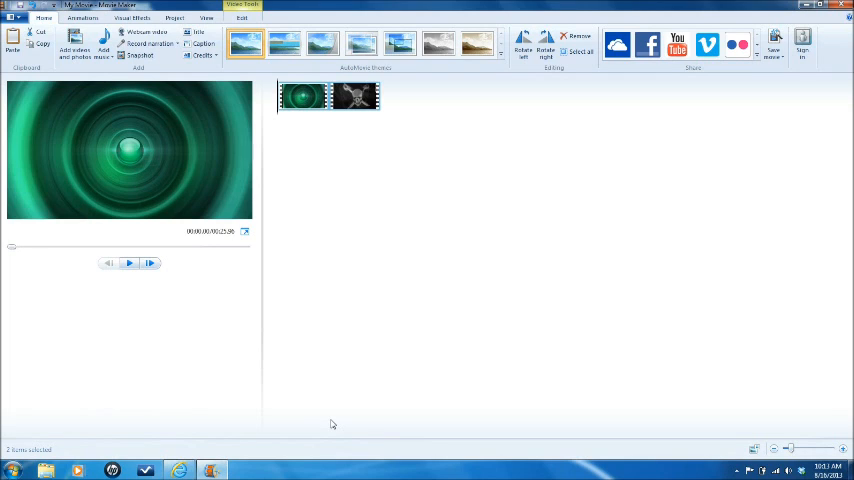
mouse_move(296, 138)
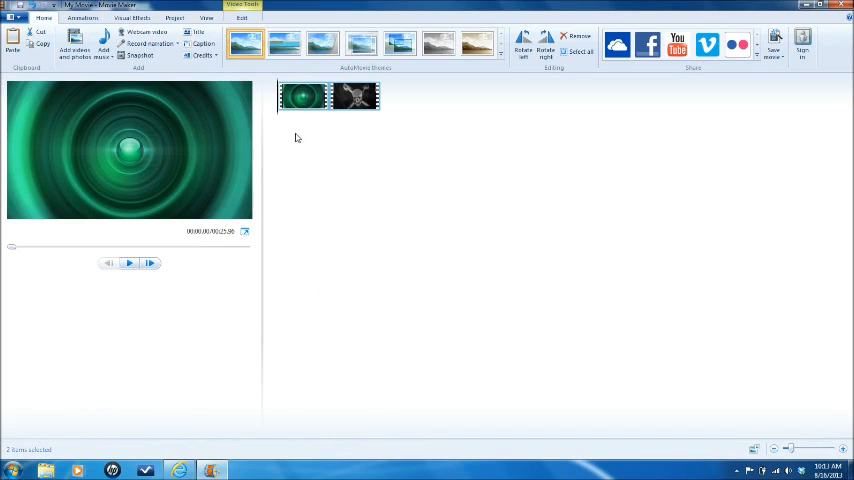
mouse_move(464, 246)
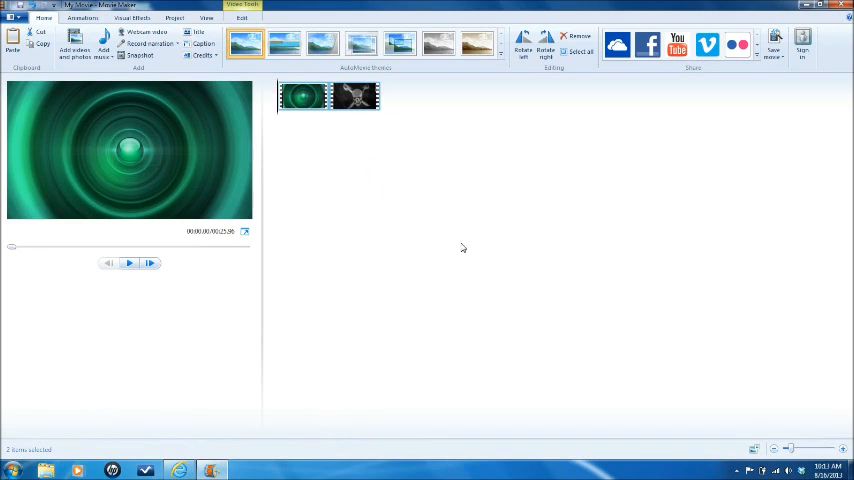
mouse_move(508, 264)
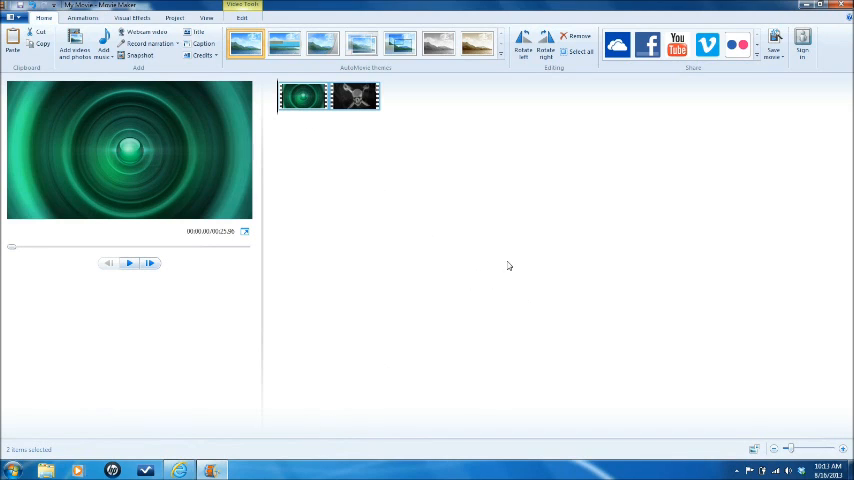
mouse_move(464, 278)
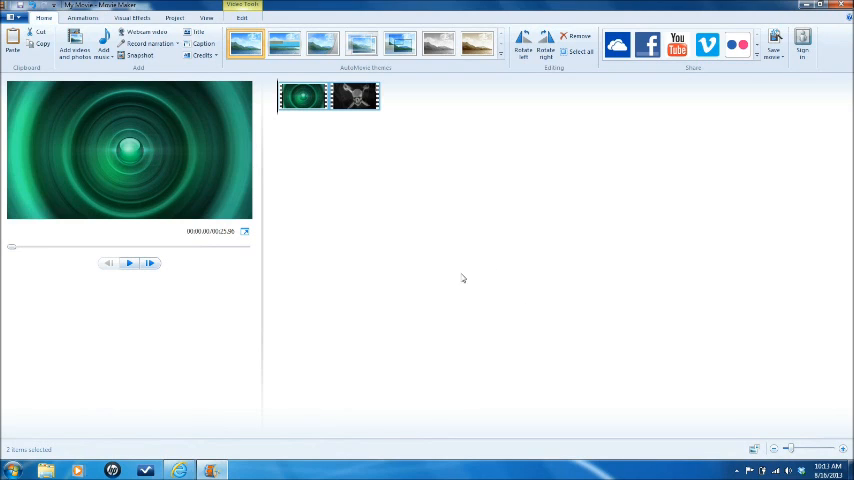
mouse_move(436, 266)
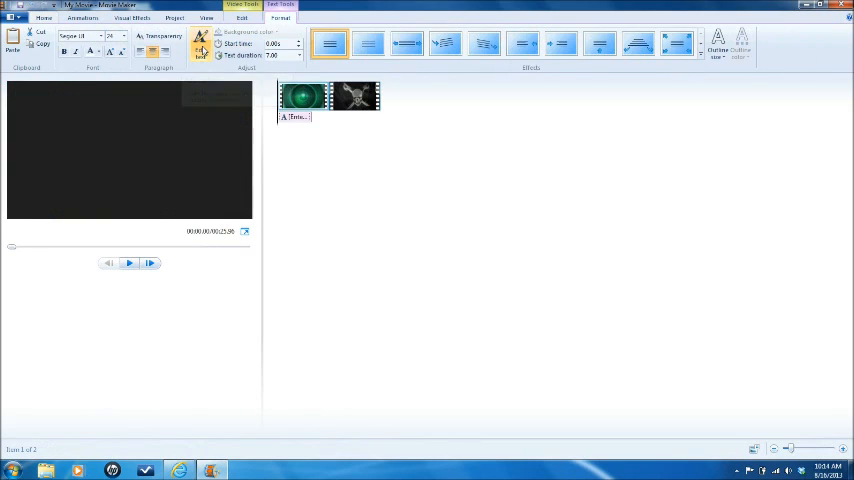
Step: Add a caption over the green loop clip reading 'Hello from GlobeTalk100K'
click(200, 48)
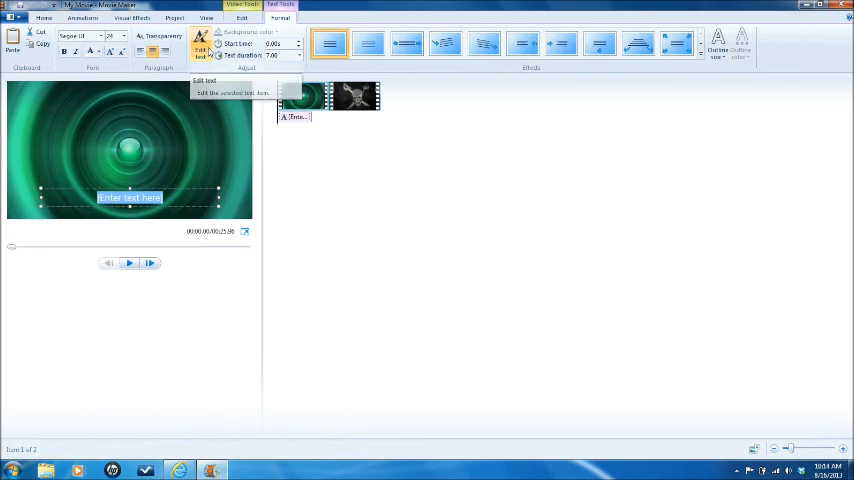
text(Hello)
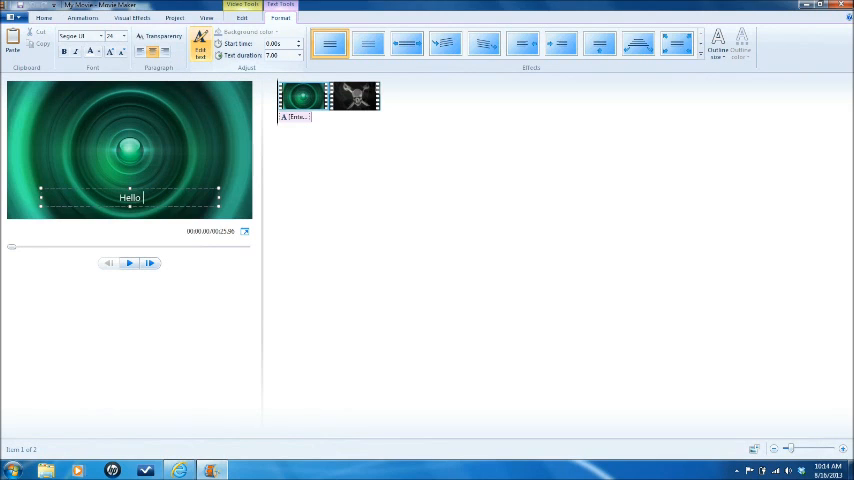
text(from)
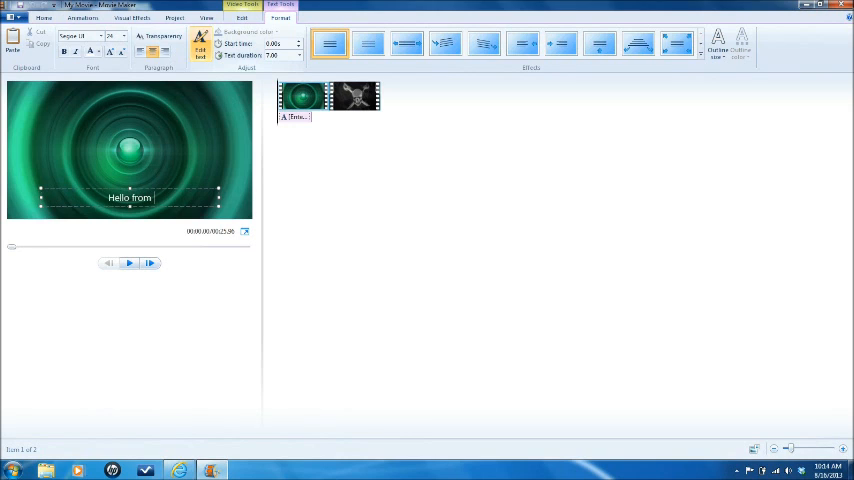
text(GlobeTalk)
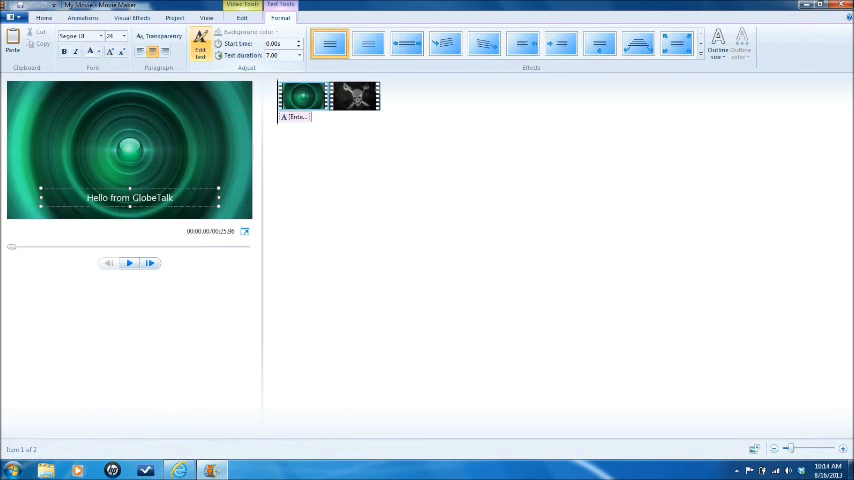
text(100K)
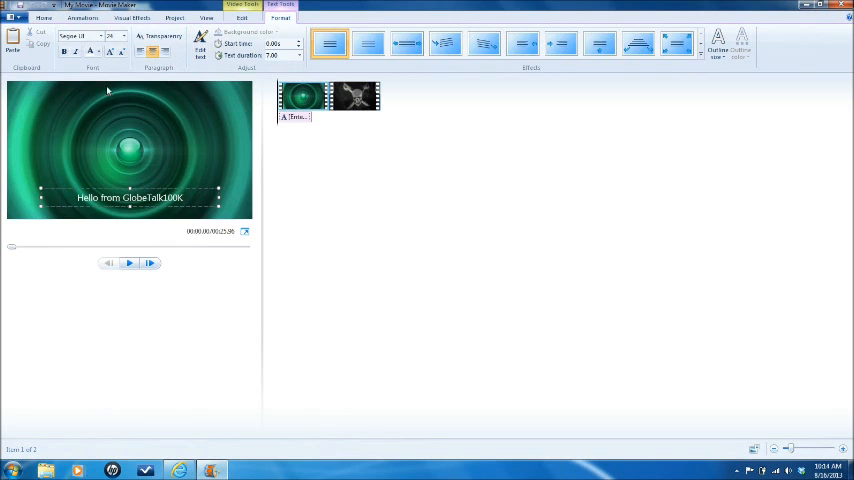
Step: Style the caption with a bold serif font, a larger text size and yellow colour
click(108, 36)
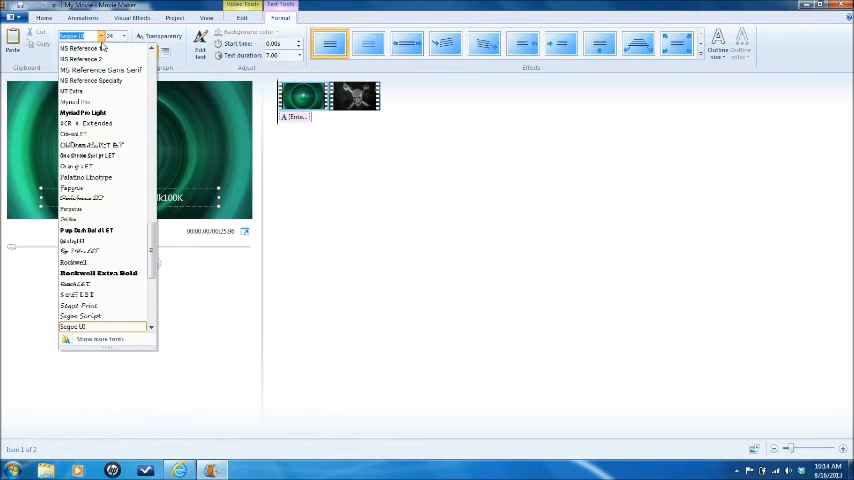
click(98, 272)
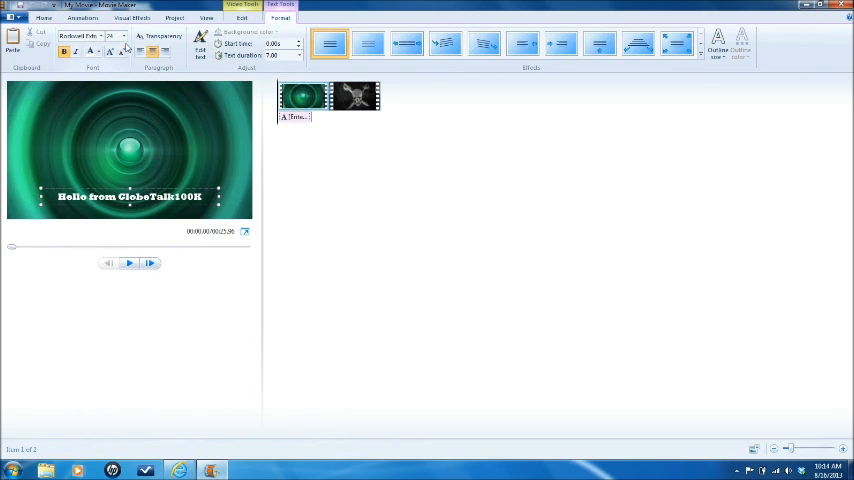
click(120, 36)
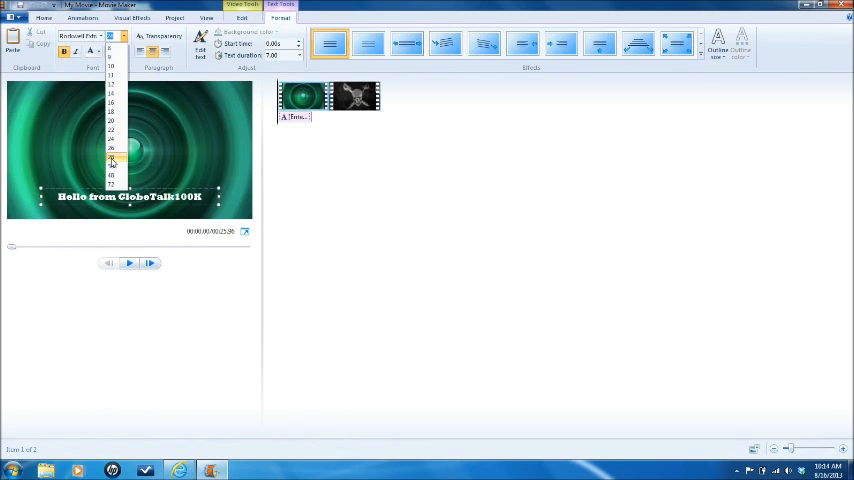
click(110, 160)
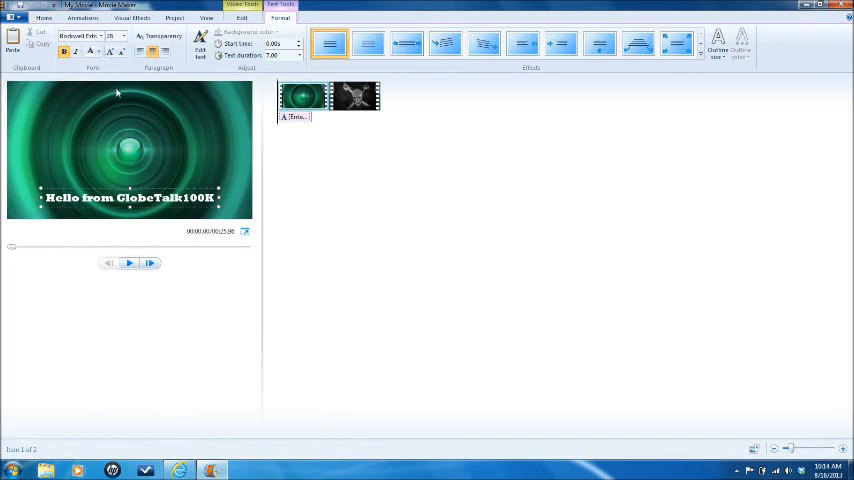
click(96, 52)
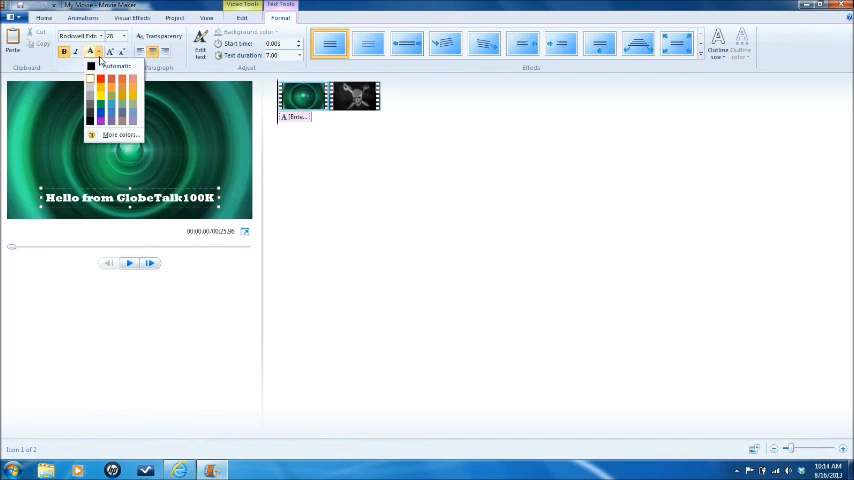
mouse_move(100, 100)
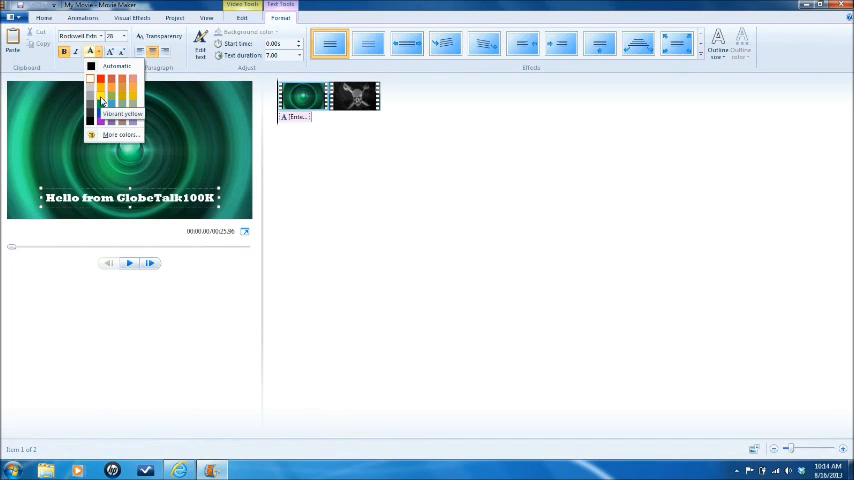
click(96, 92)
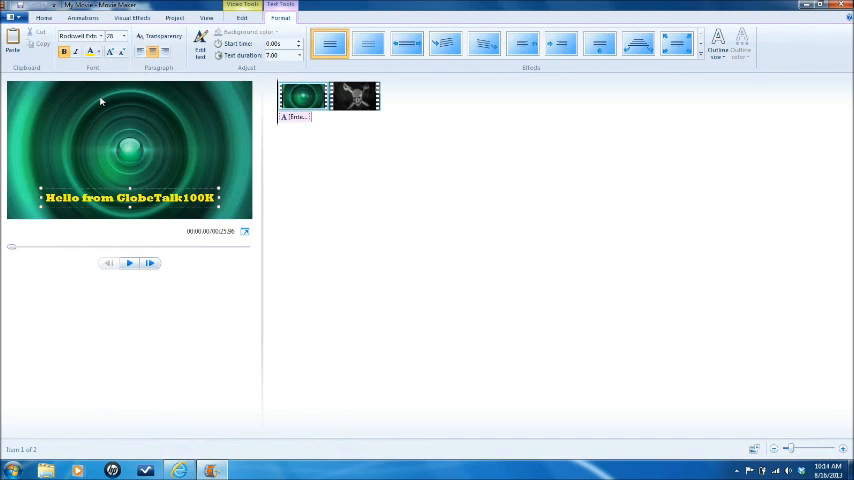
mouse_move(140, 116)
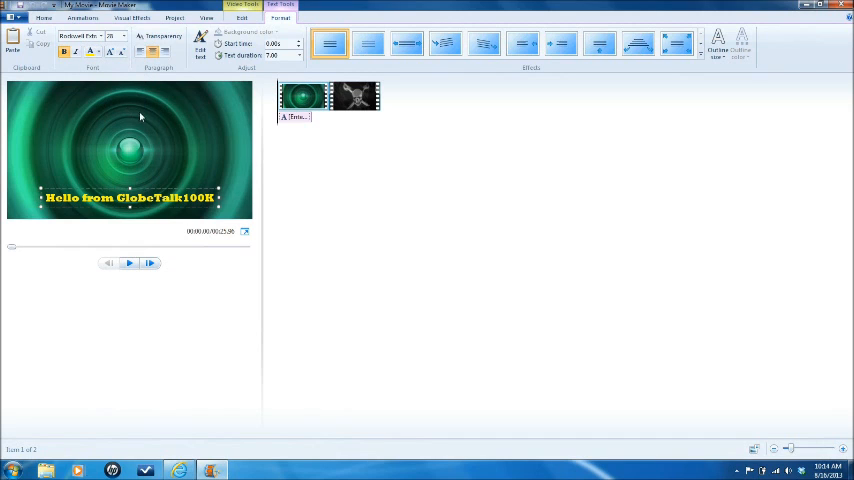
mouse_move(212, 172)
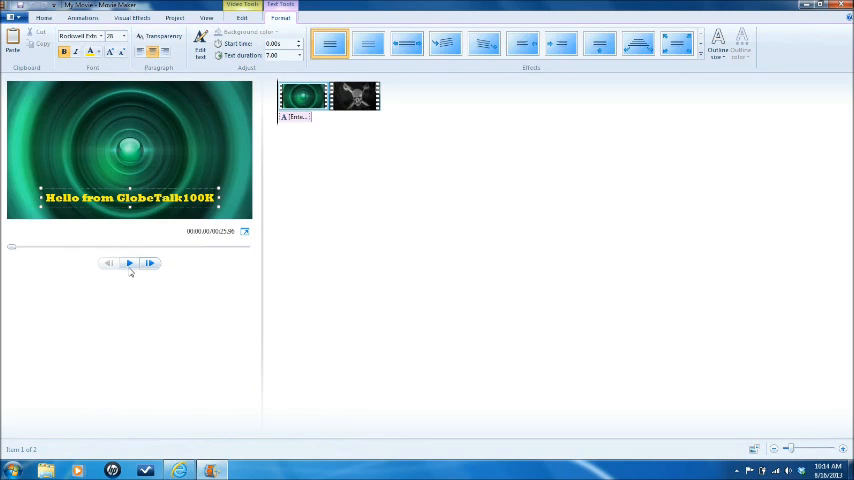
mouse_move(128, 264)
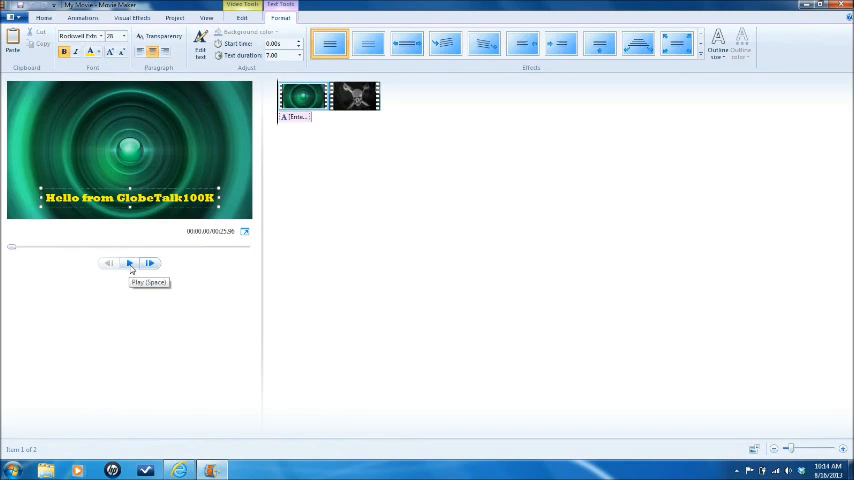
click(128, 264)
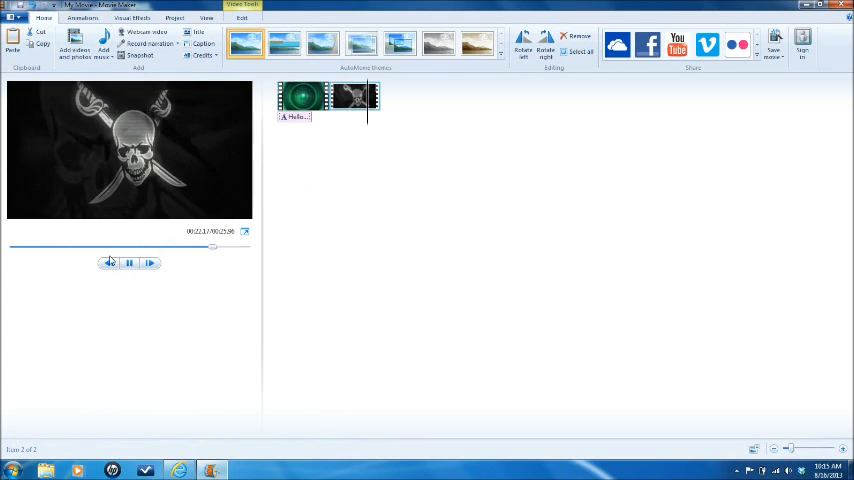
click(128, 264)
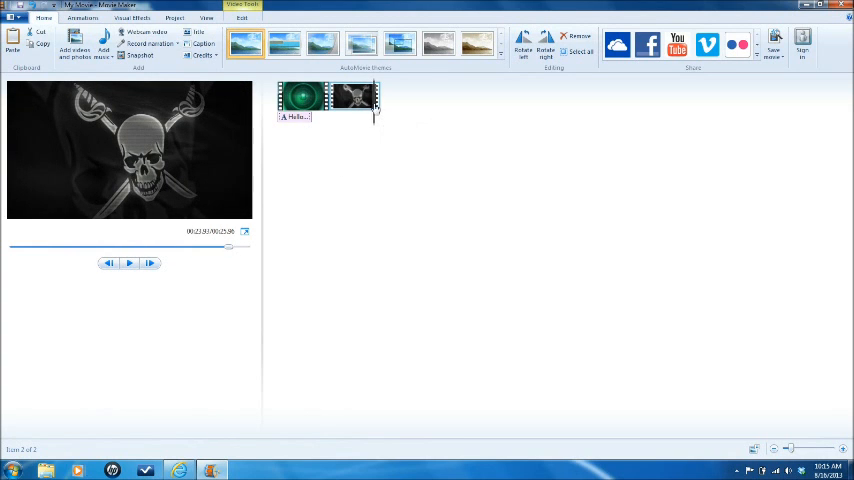
click(300, 100)
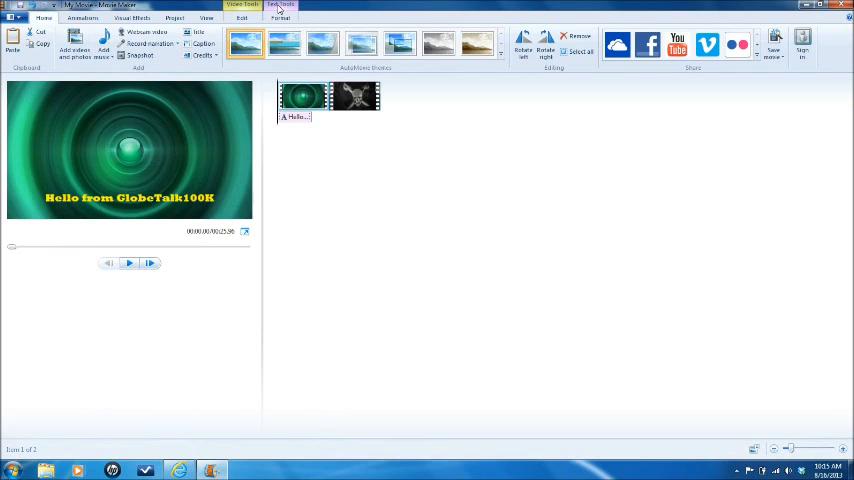
Step: Select the caption, choose a longer text duration and play briefly to check it
click(288, 8)
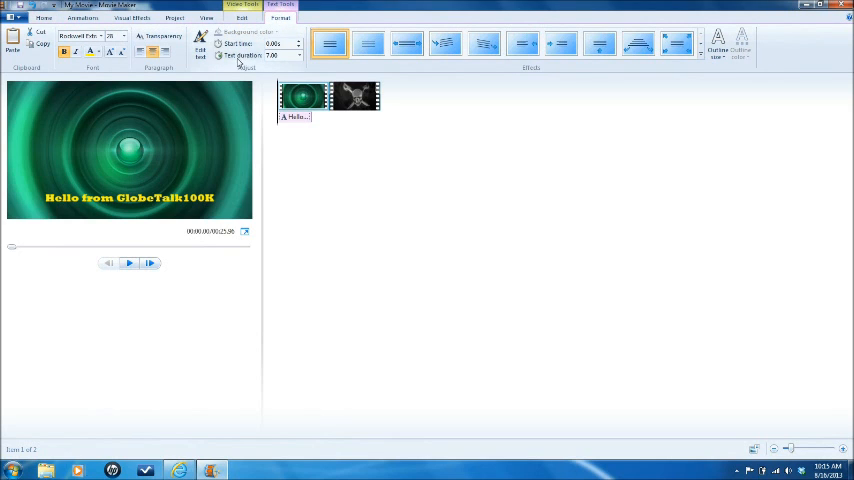
mouse_move(240, 64)
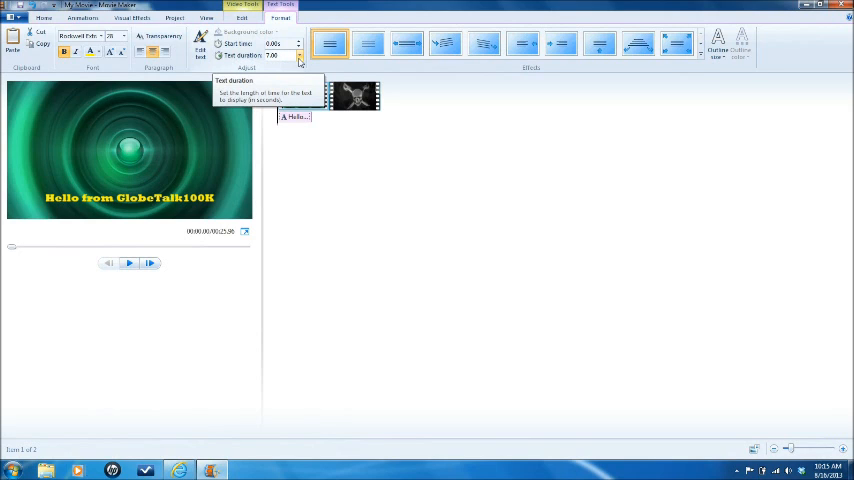
click(300, 56)
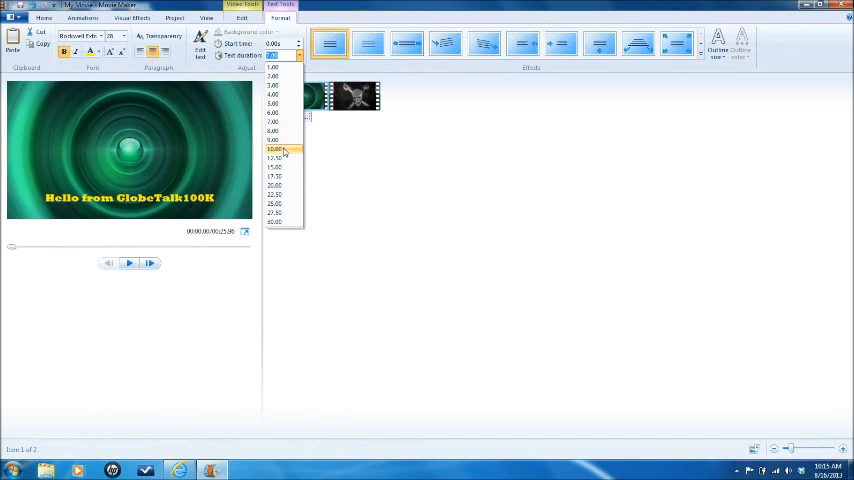
click(278, 148)
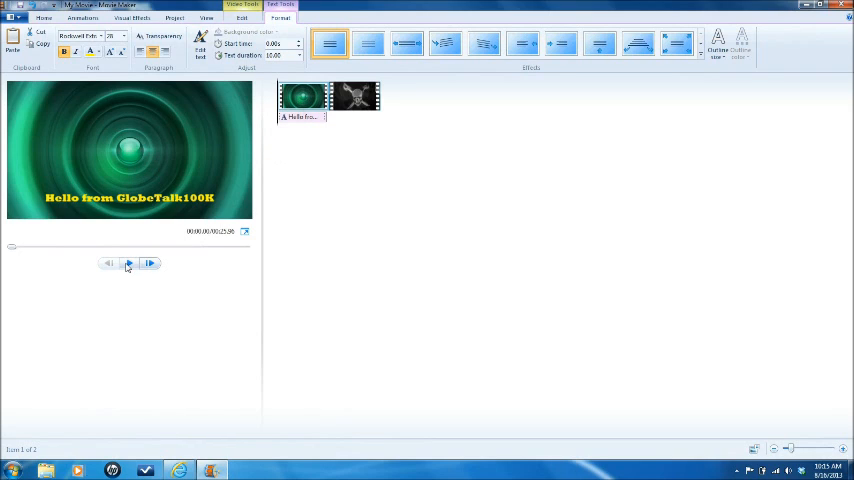
mouse_move(128, 264)
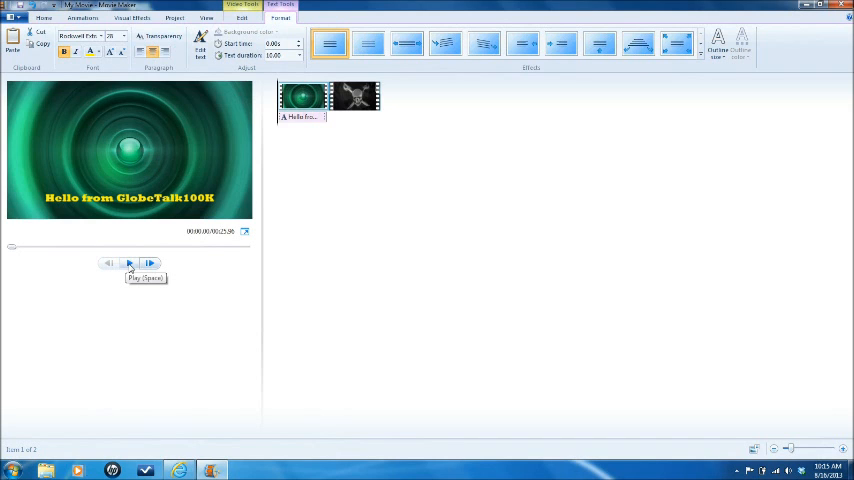
click(128, 264)
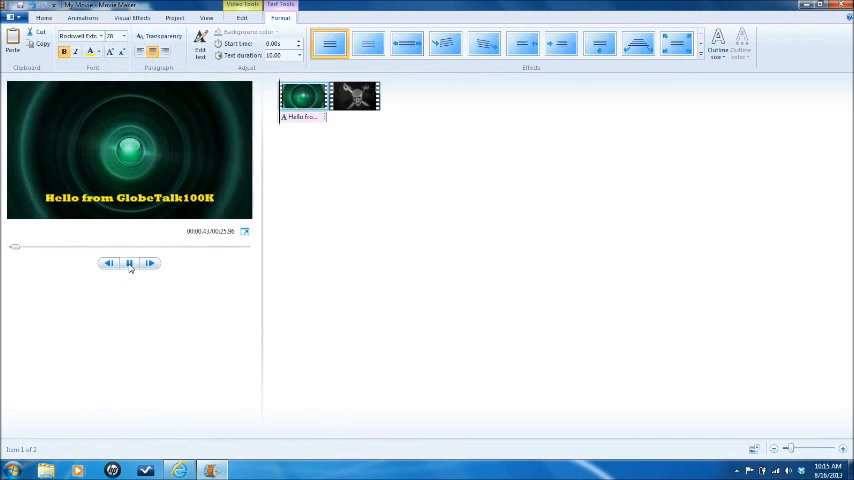
click(128, 264)
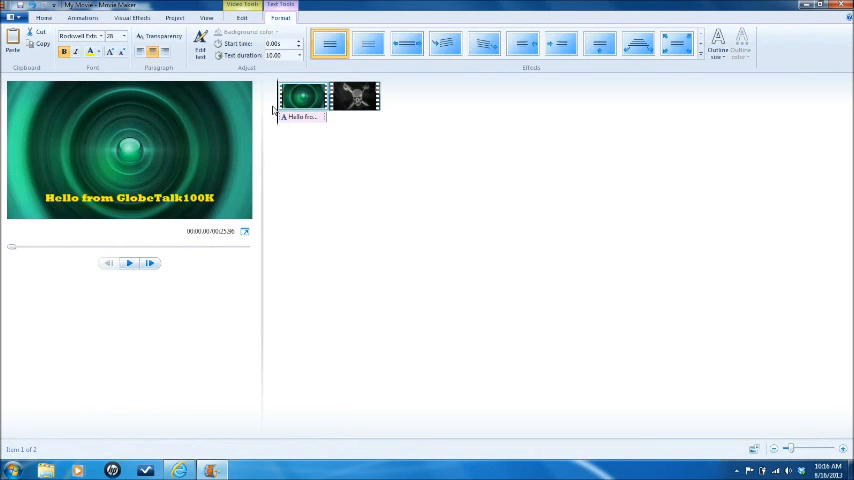
mouse_move(304, 100)
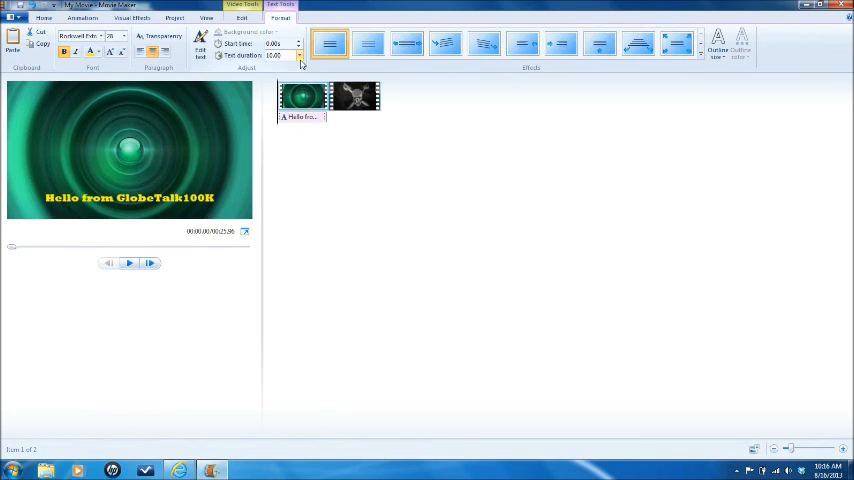
Step: Raise the caption's text duration so it stays visible into the skull clip, and play to confirm
click(296, 56)
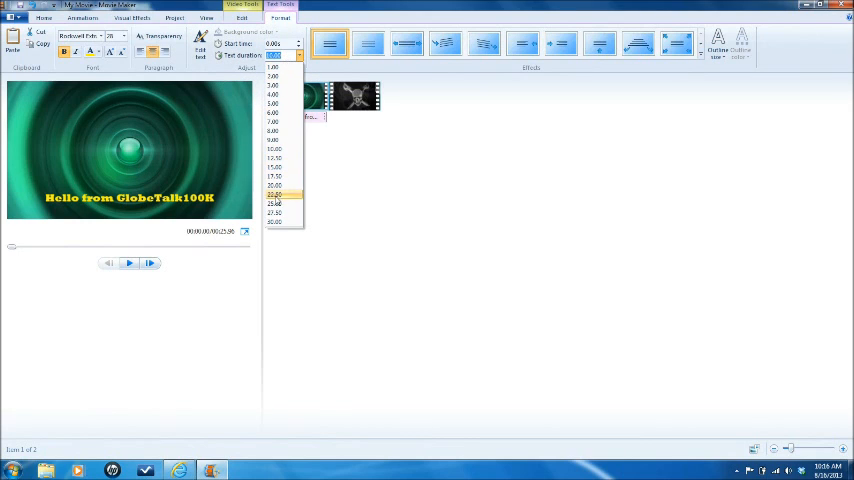
click(276, 194)
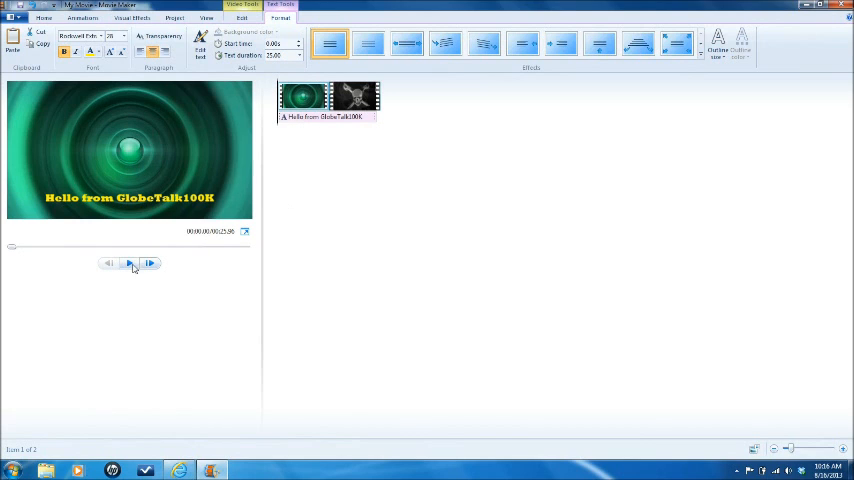
click(130, 264)
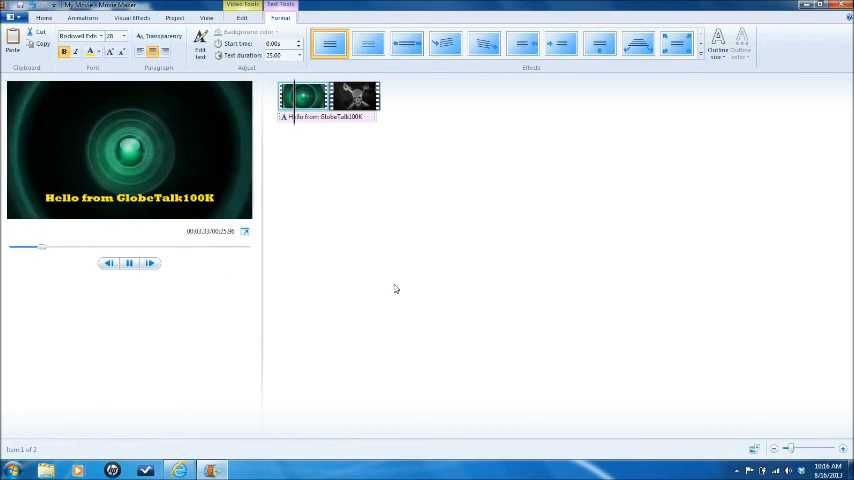
click(128, 262)
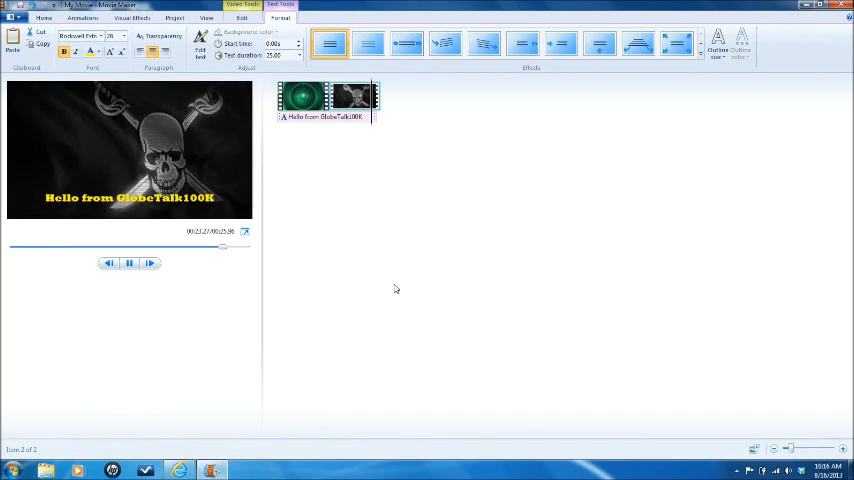
click(40, 20)
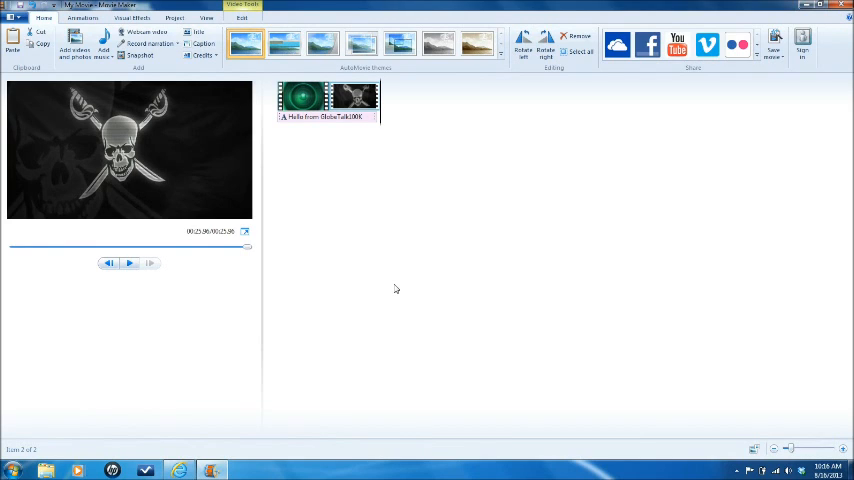
mouse_move(396, 296)
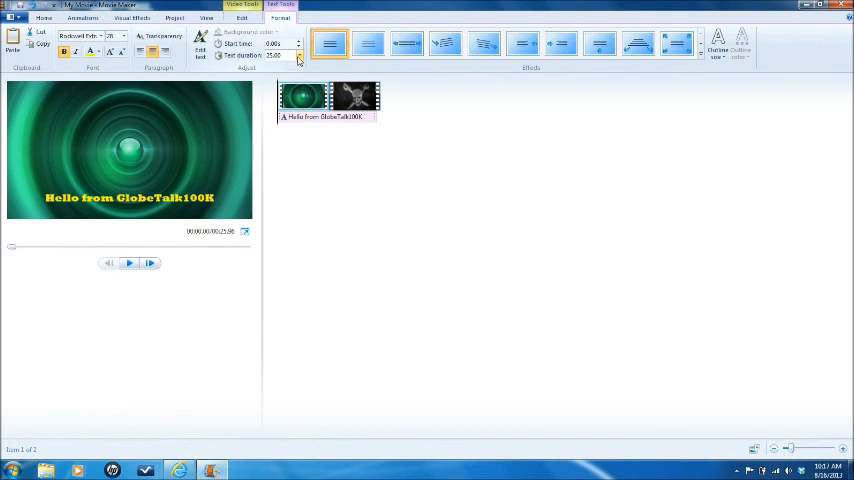
Step: Set the largest text duration, then play the skull clip to verify the caption lasts to its end
click(300, 56)
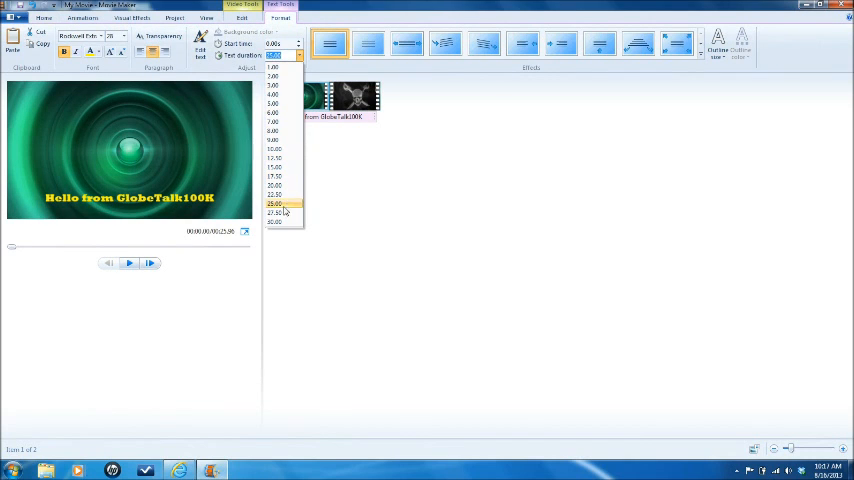
click(276, 212)
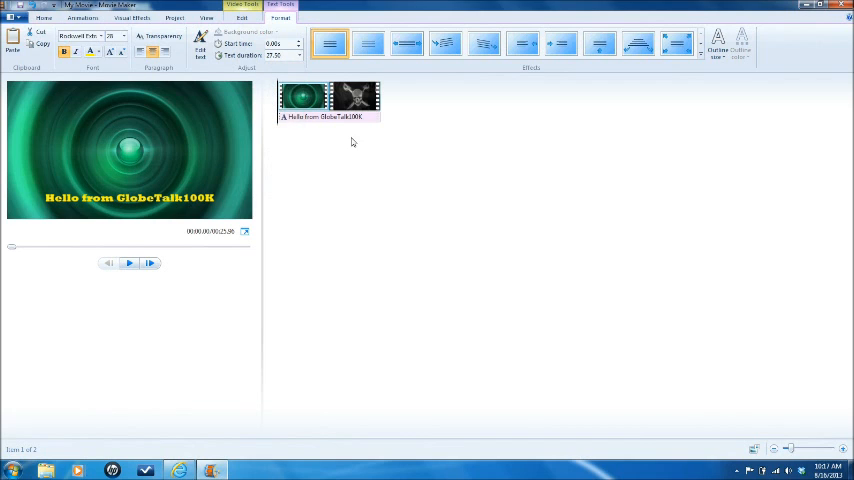
mouse_move(300, 100)
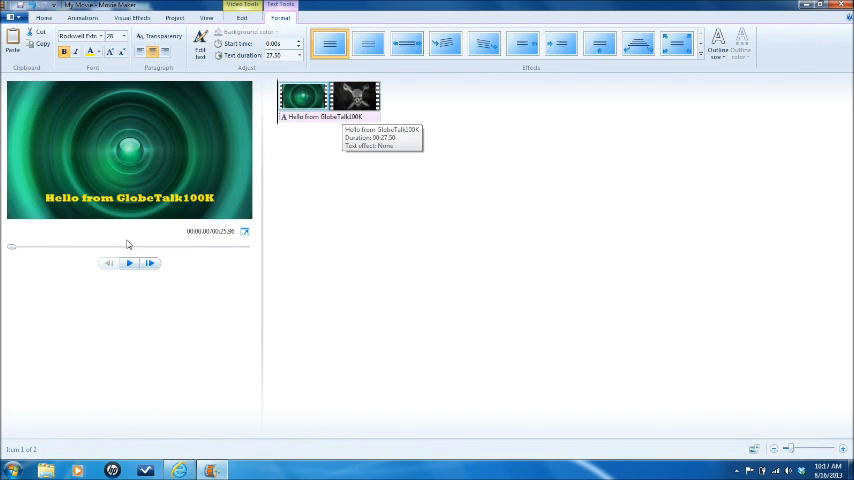
click(354, 96)
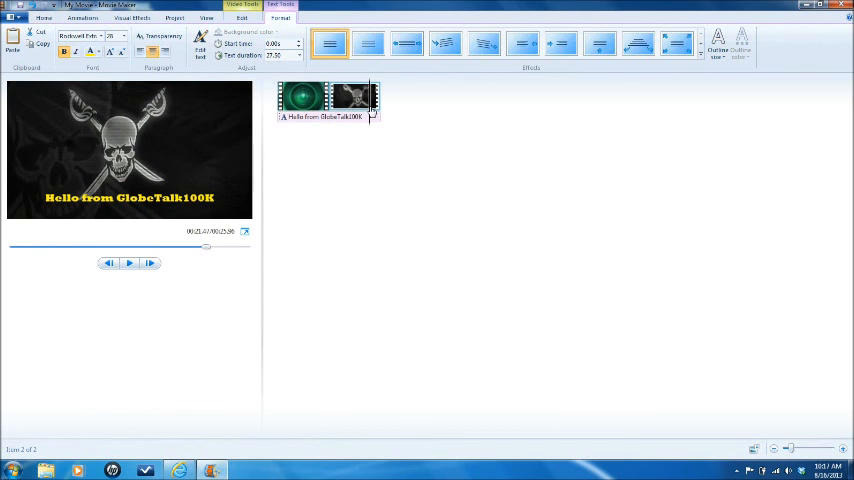
click(128, 264)
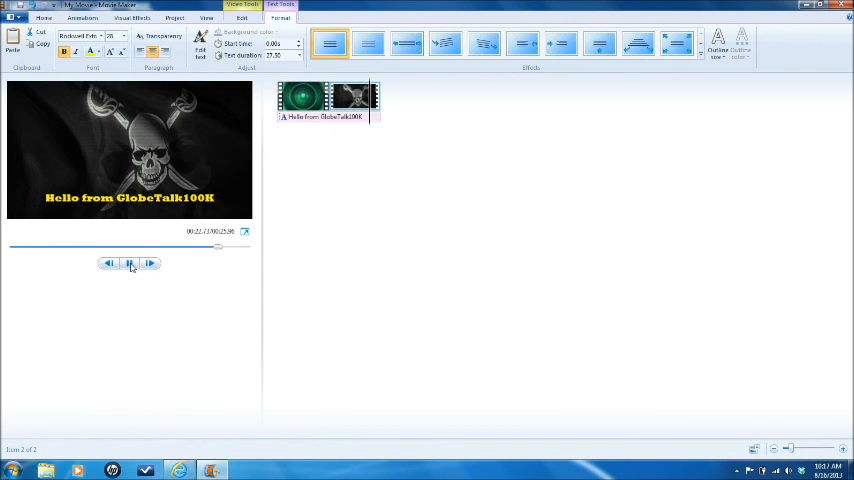